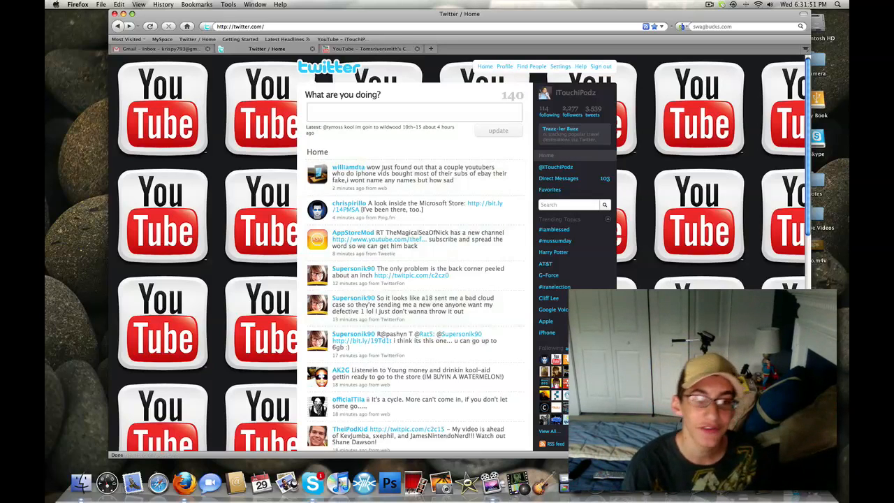
- Post a new status update reading "Makin a video" to the timeline
type("M")
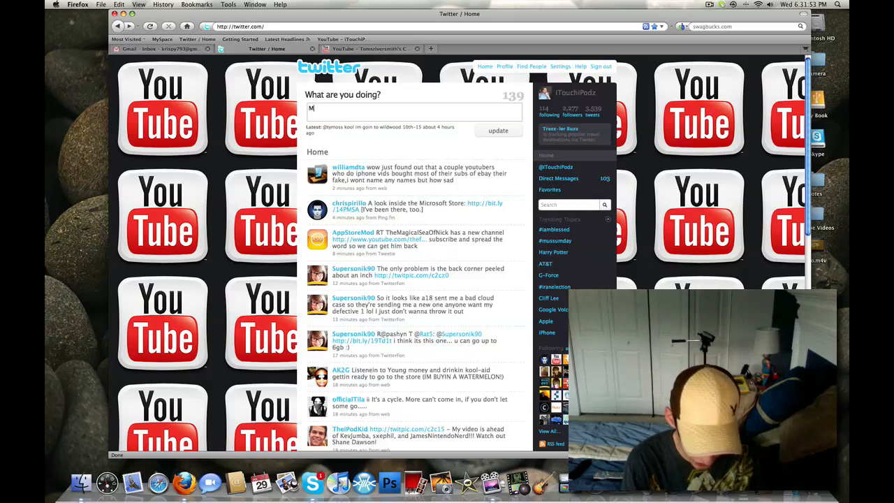
type("Makin a video")
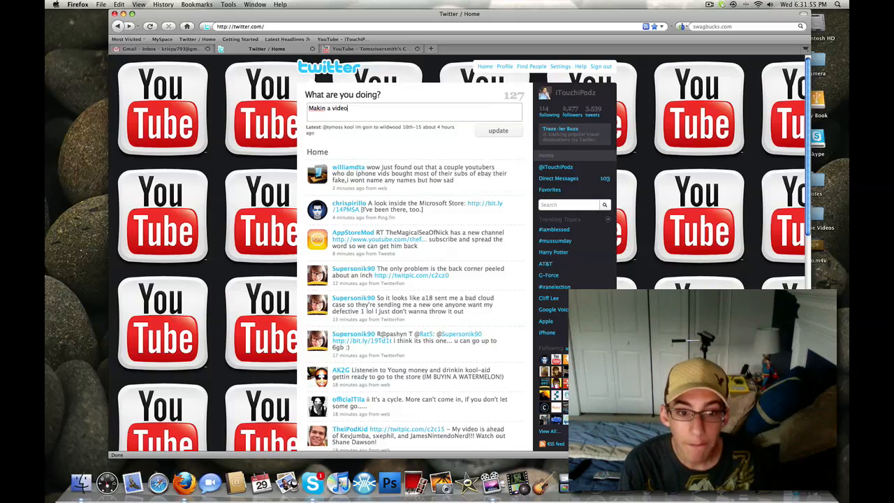
left_click(497, 131)
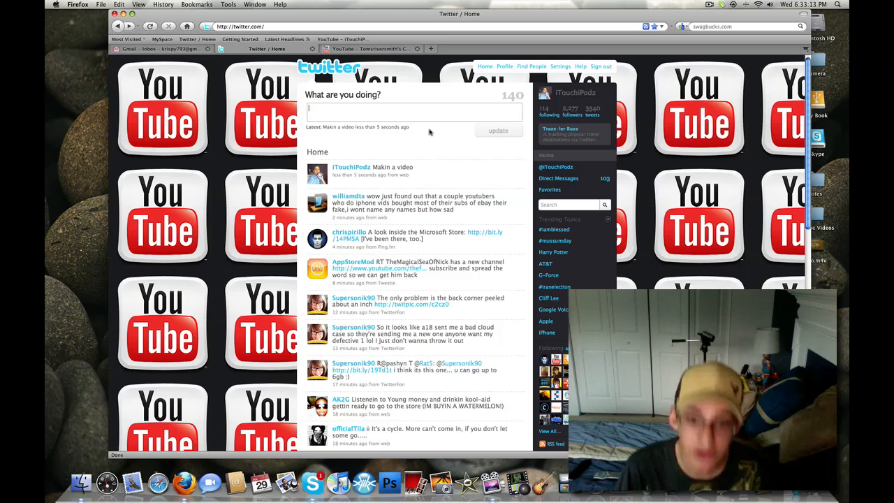
- Switch to the Tomsriversmith channel page and scroll through its profile and uploaded videos
left_click(368, 49)
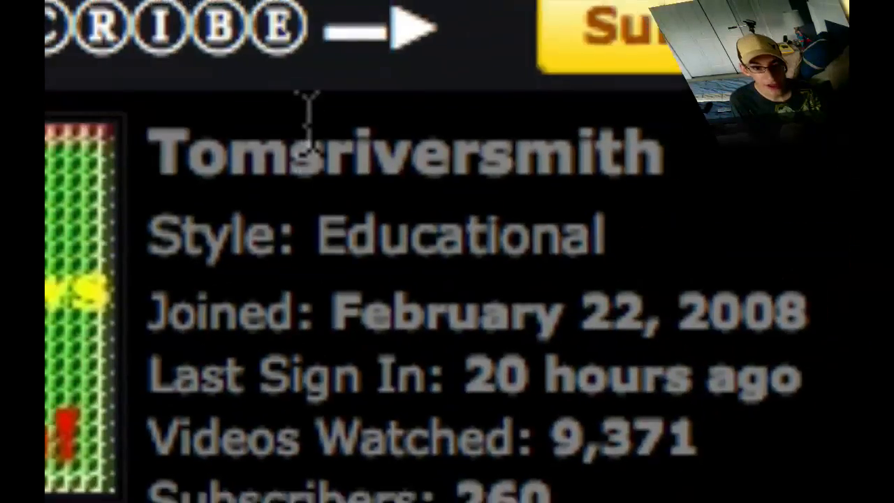
scroll("down", 3)
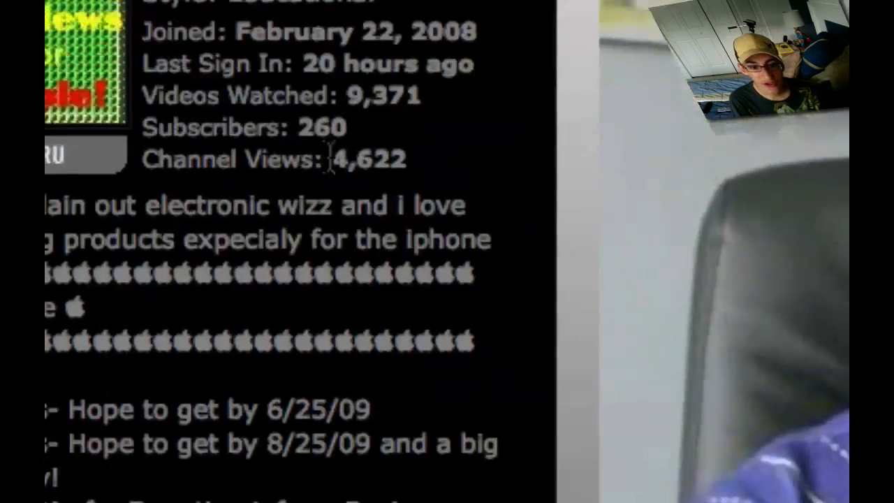
right_click(328, 156)
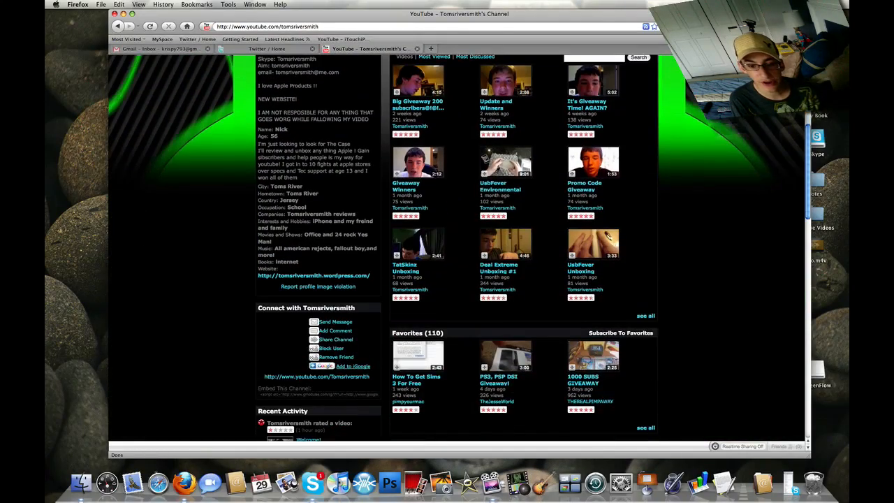
scroll("up", 3)
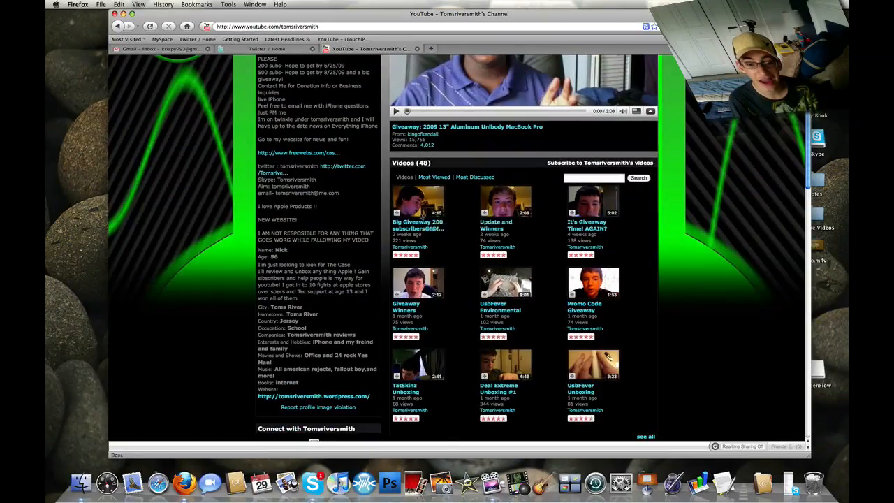
scroll("up", 3)
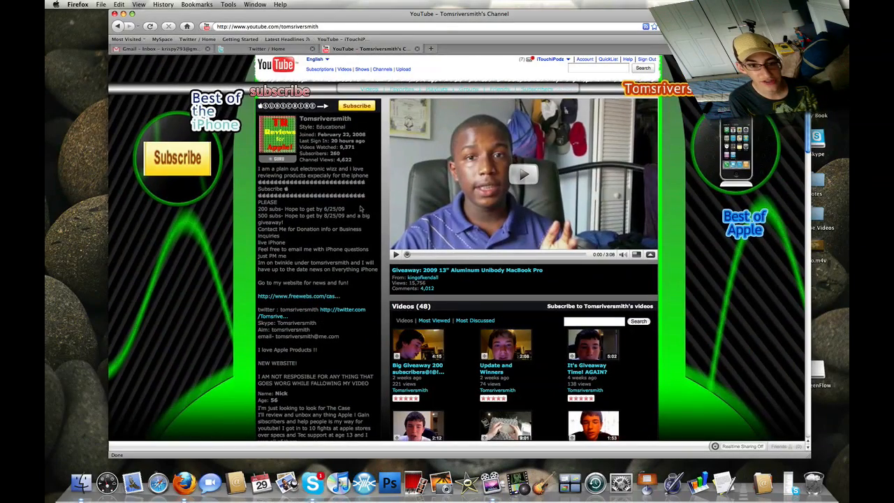